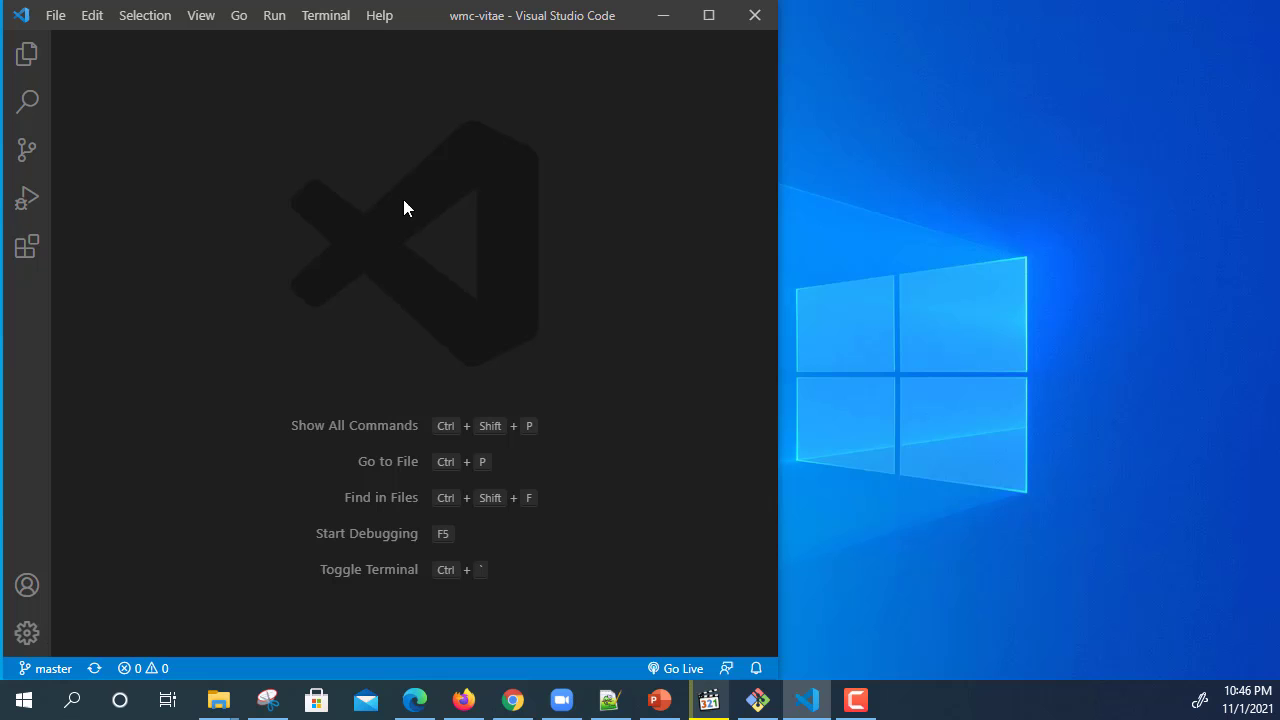
{"action": "mouse_move", "coordinate": [296, 160]}
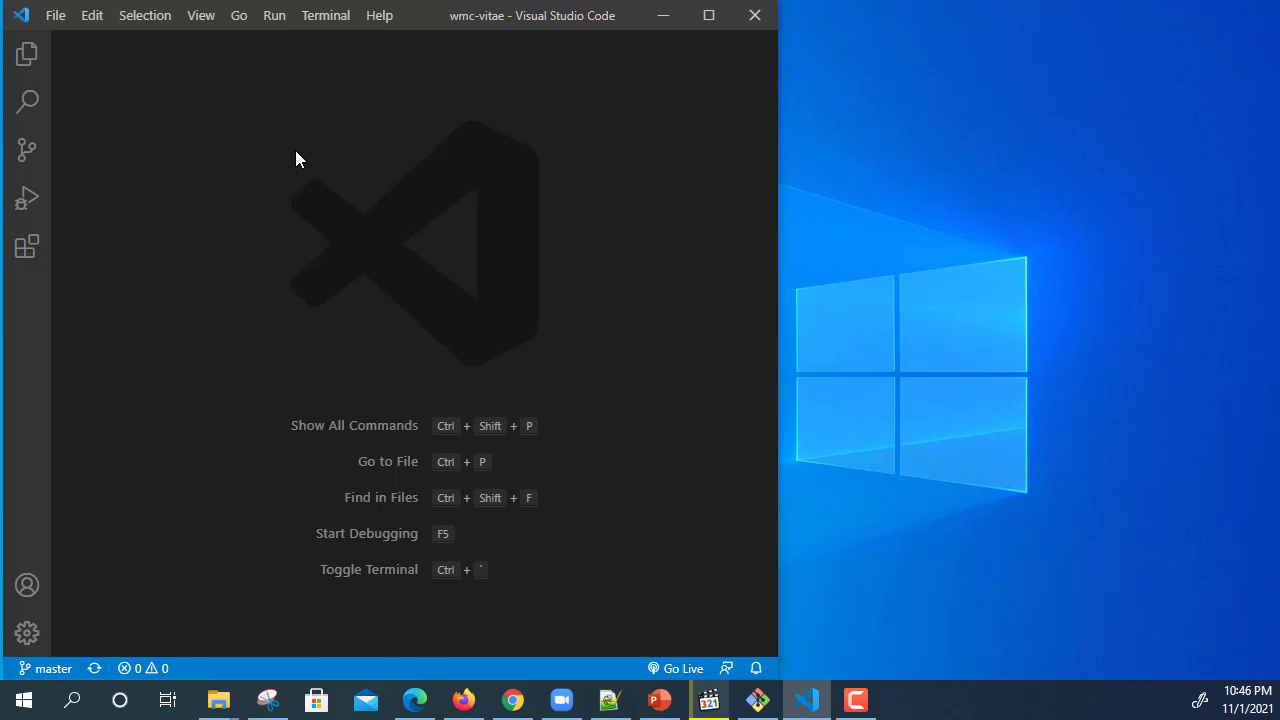
Step: Bring up the Windows Apps & features settings page alongside the running editor
{"action": "left_click", "coordinate": [72, 700]}
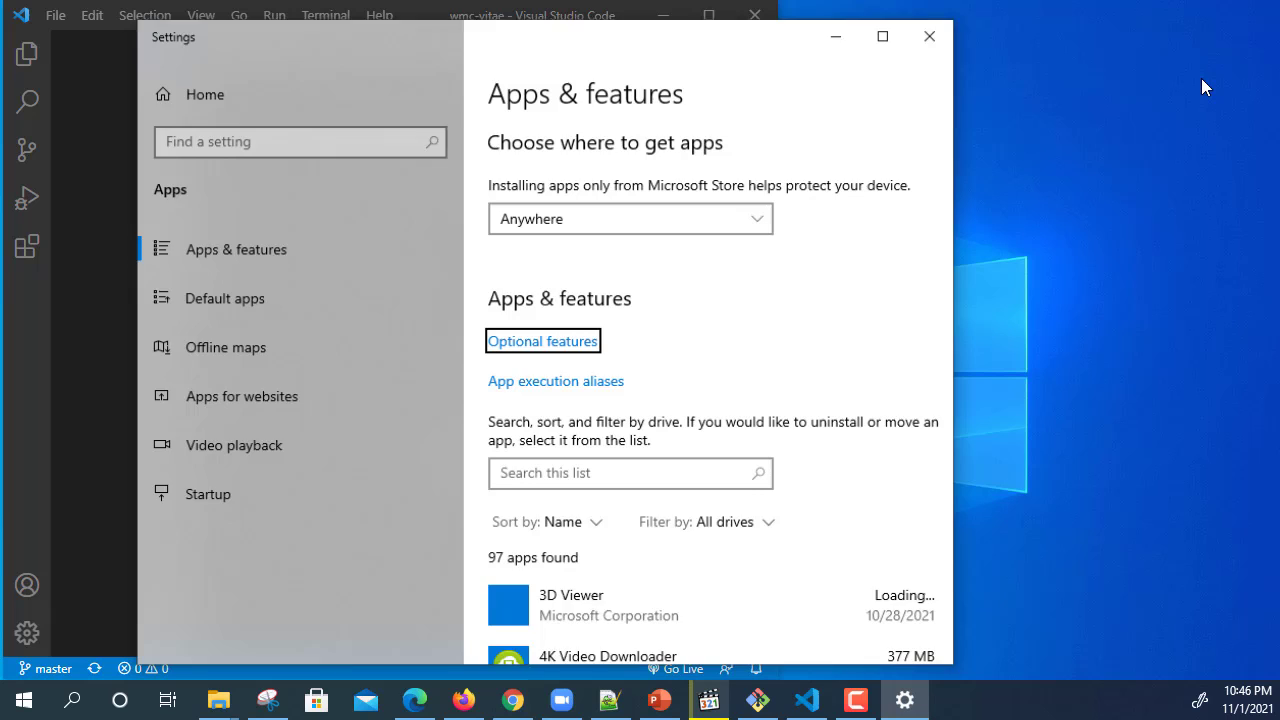
Step: Find 'studio code' in the apps list and uninstall Visual Studio Code, confirming removal
{"action": "left_click", "coordinate": [630, 472]}
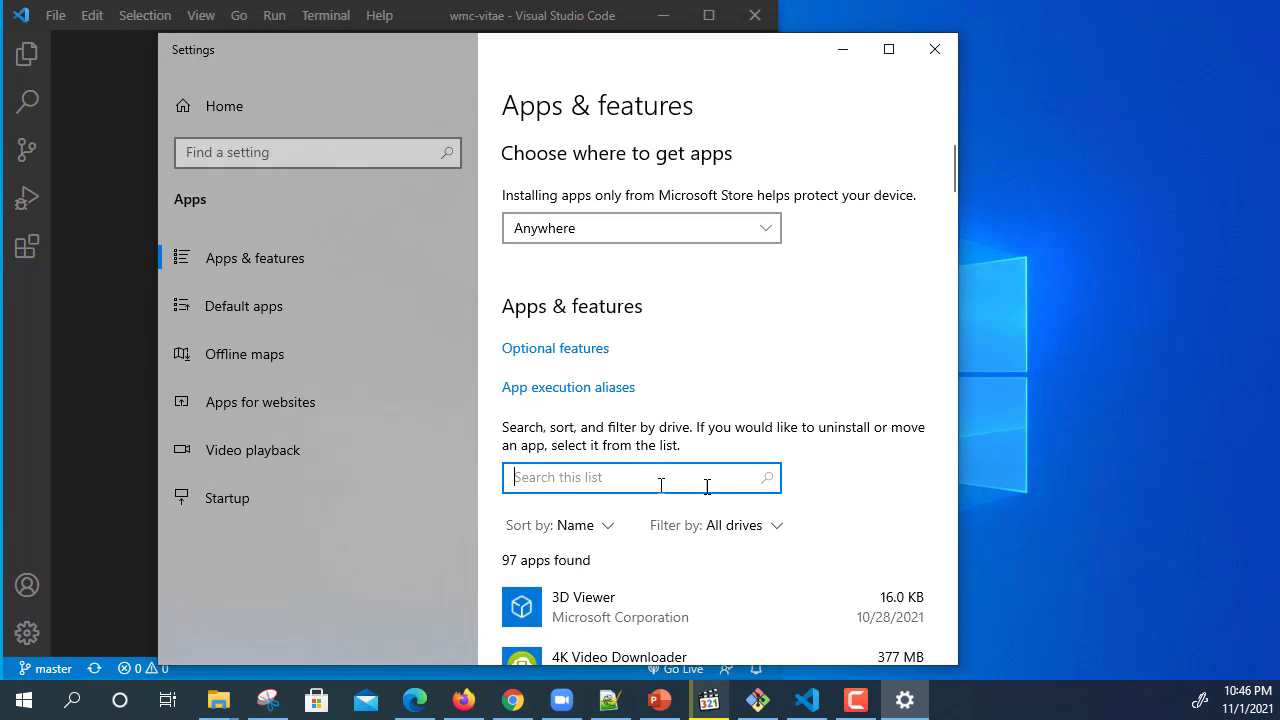
{"action": "type", "text": "studio code"}
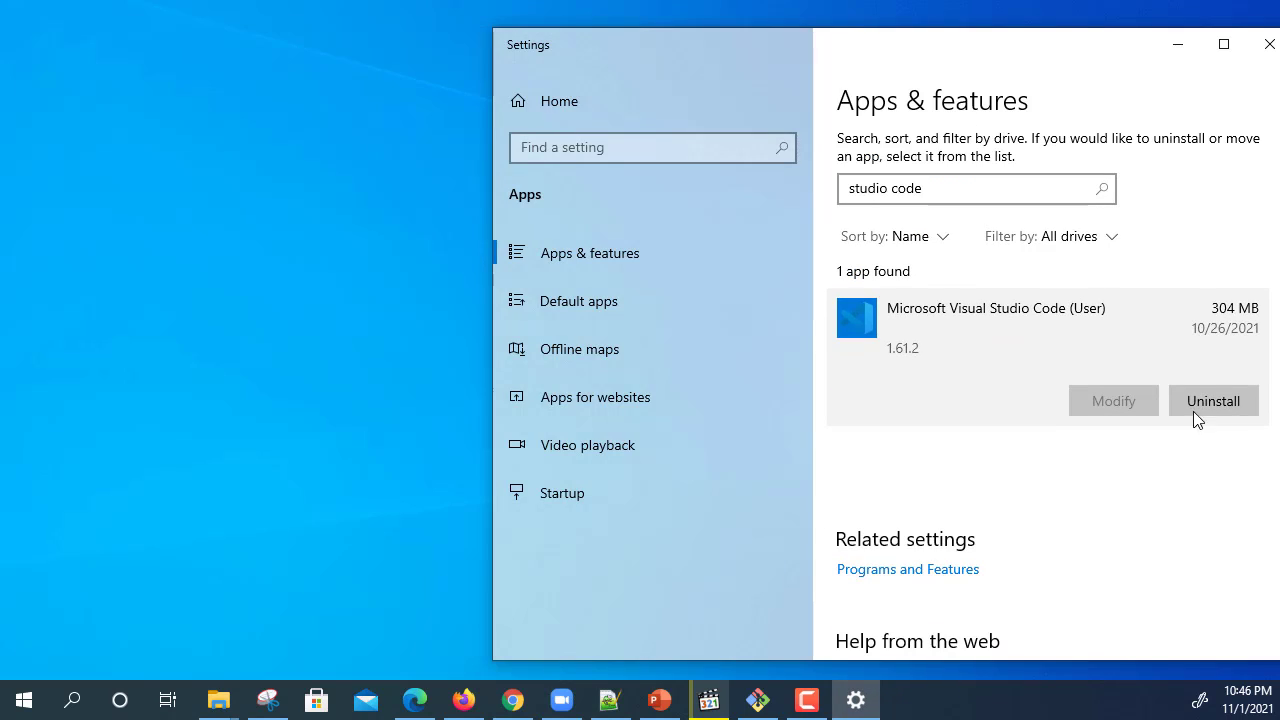
{"action": "mouse_move", "coordinate": [750, 376]}
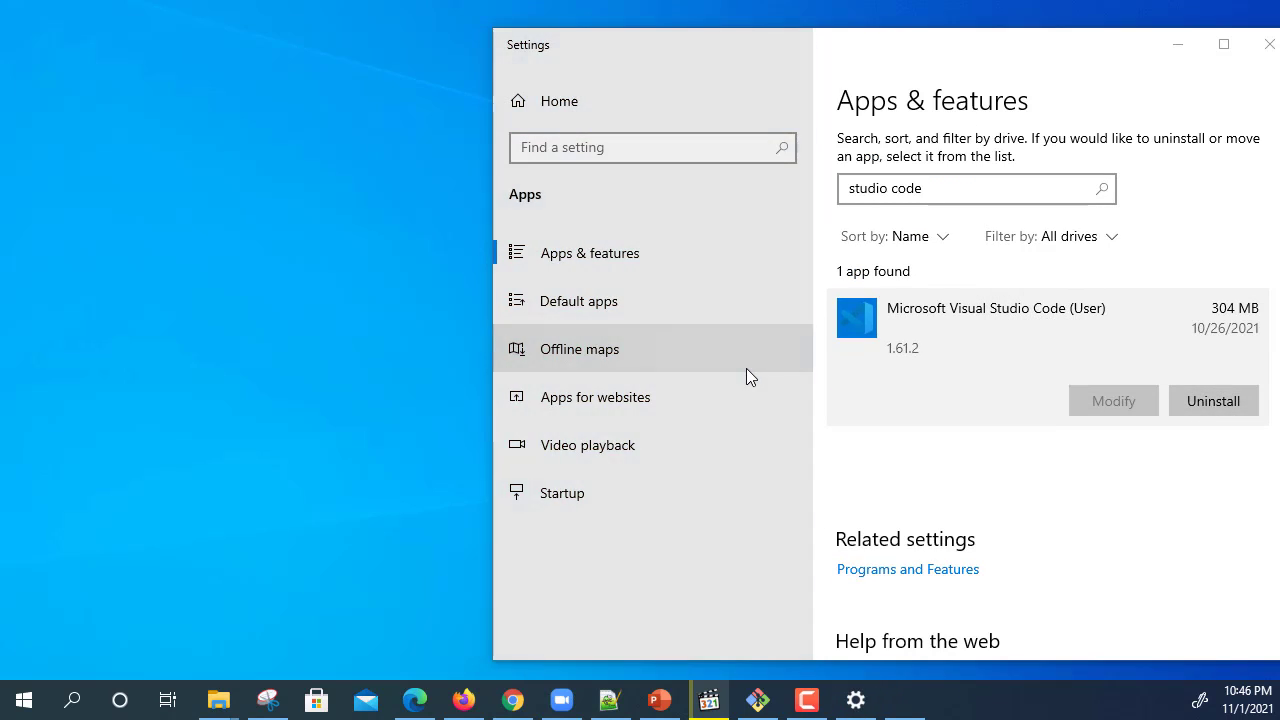
{"action": "left_click", "coordinate": [1212, 400]}
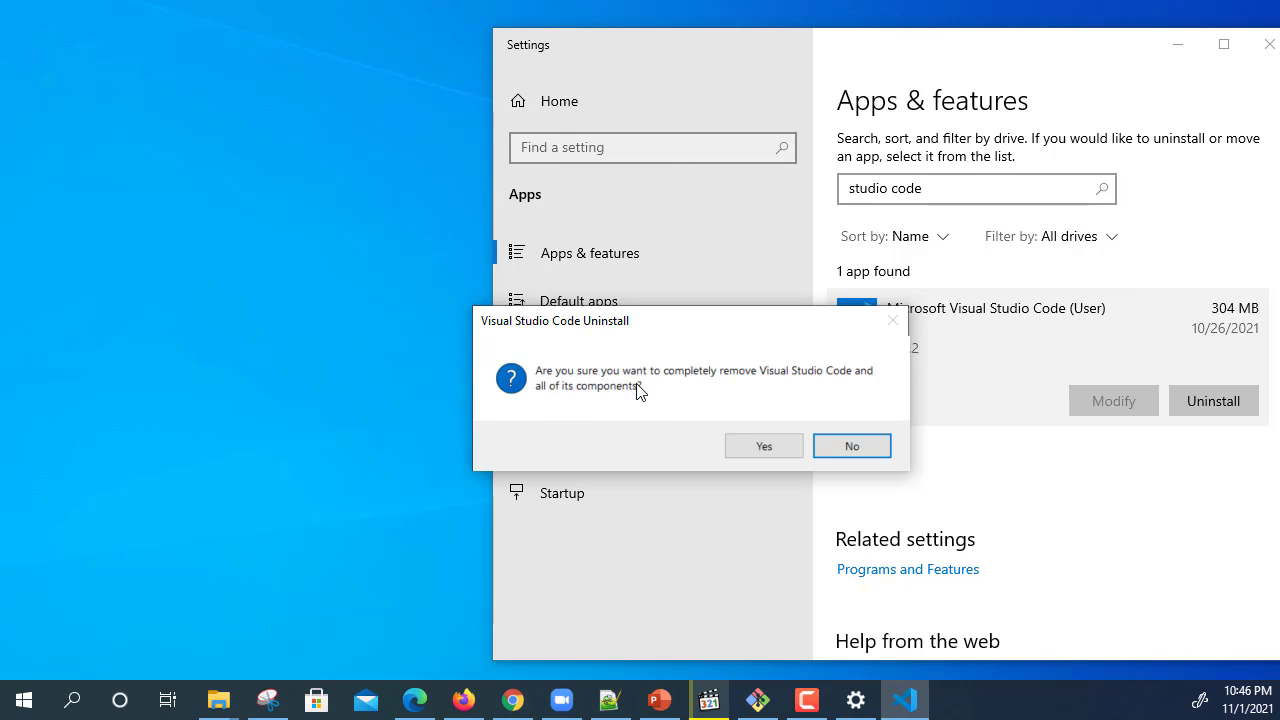
{"action": "mouse_move", "coordinate": [816, 402]}
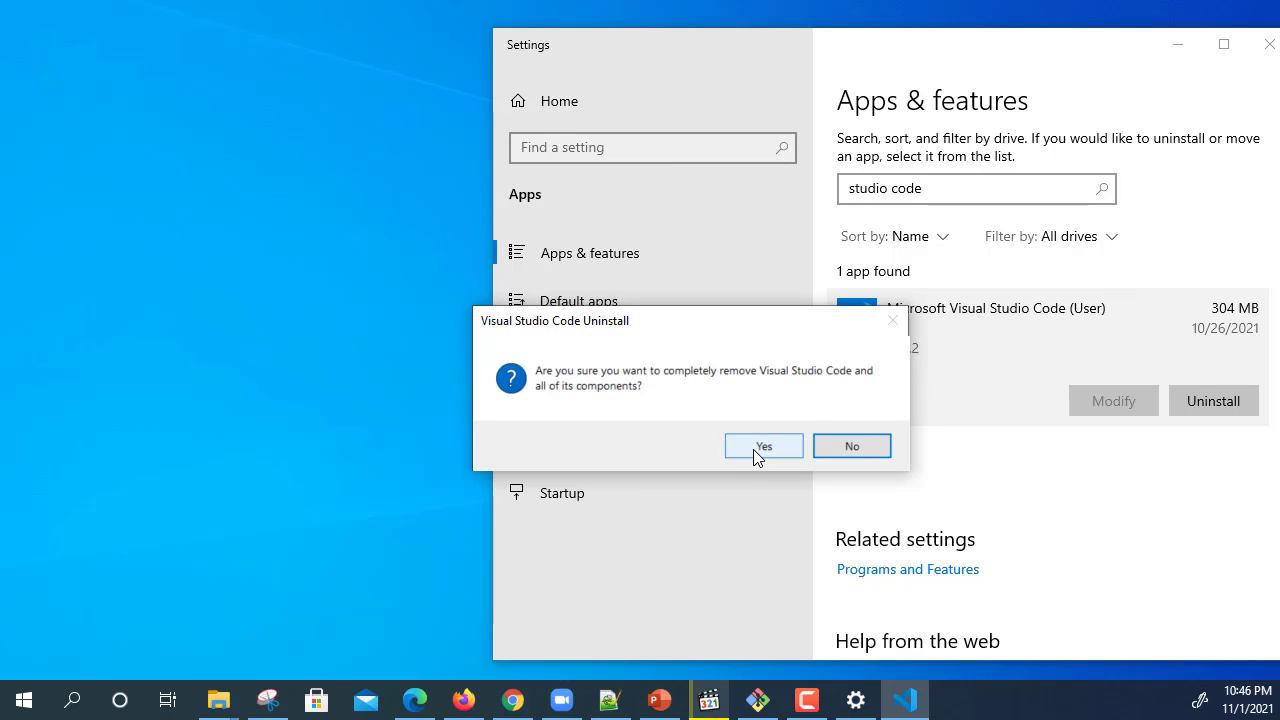
{"action": "left_click", "coordinate": [764, 444]}
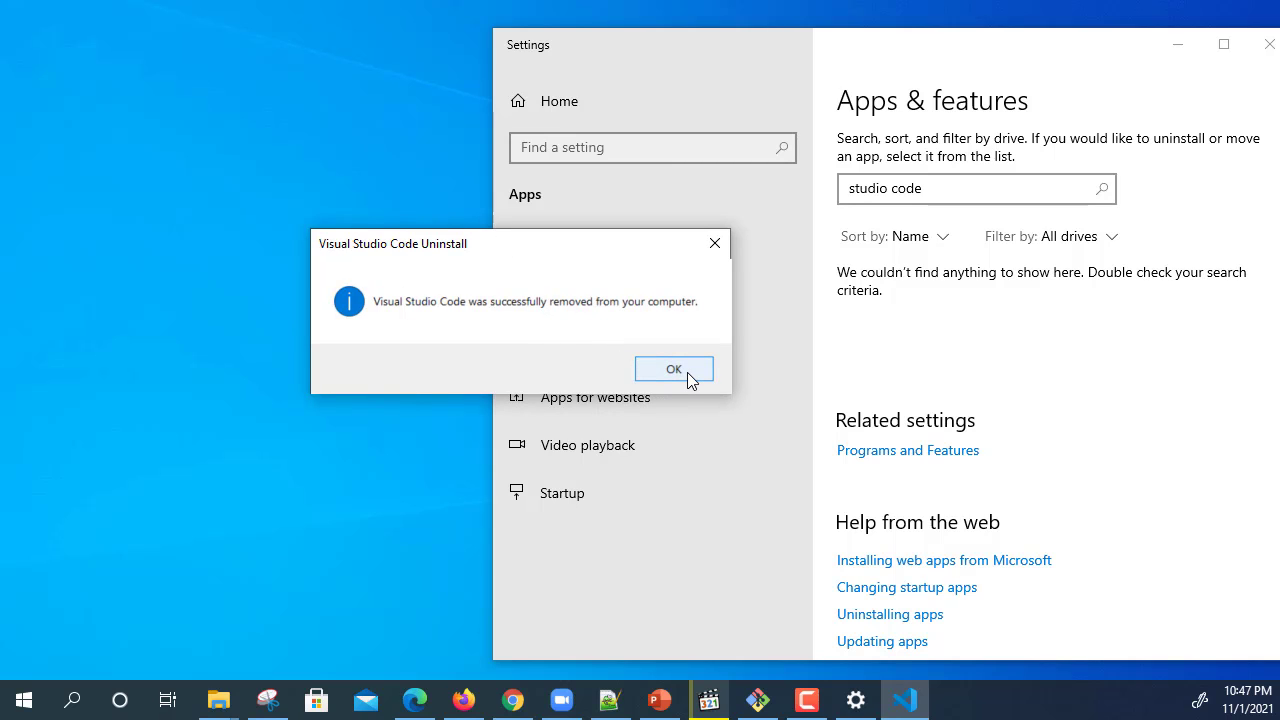
{"action": "left_click", "coordinate": [672, 368]}
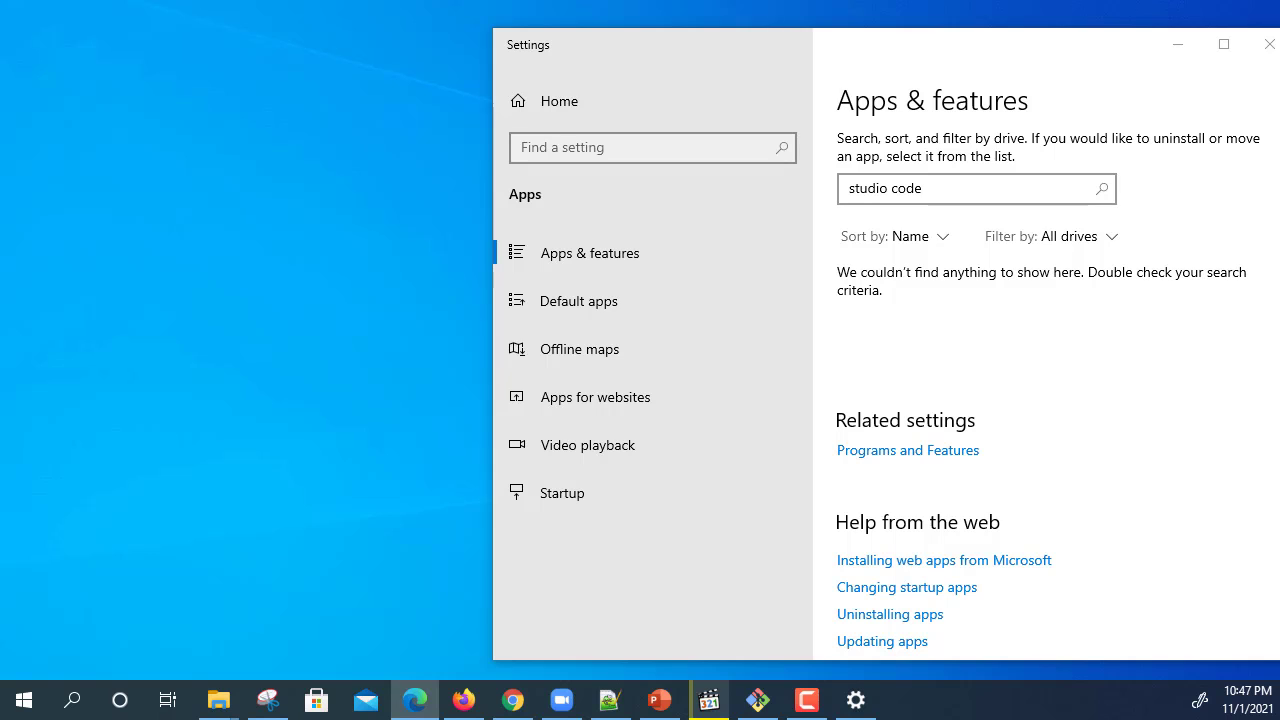
Step: Go to the %USERPROFILE% folder from Start search
{"action": "type", "text": "%USERPROFILE%"}
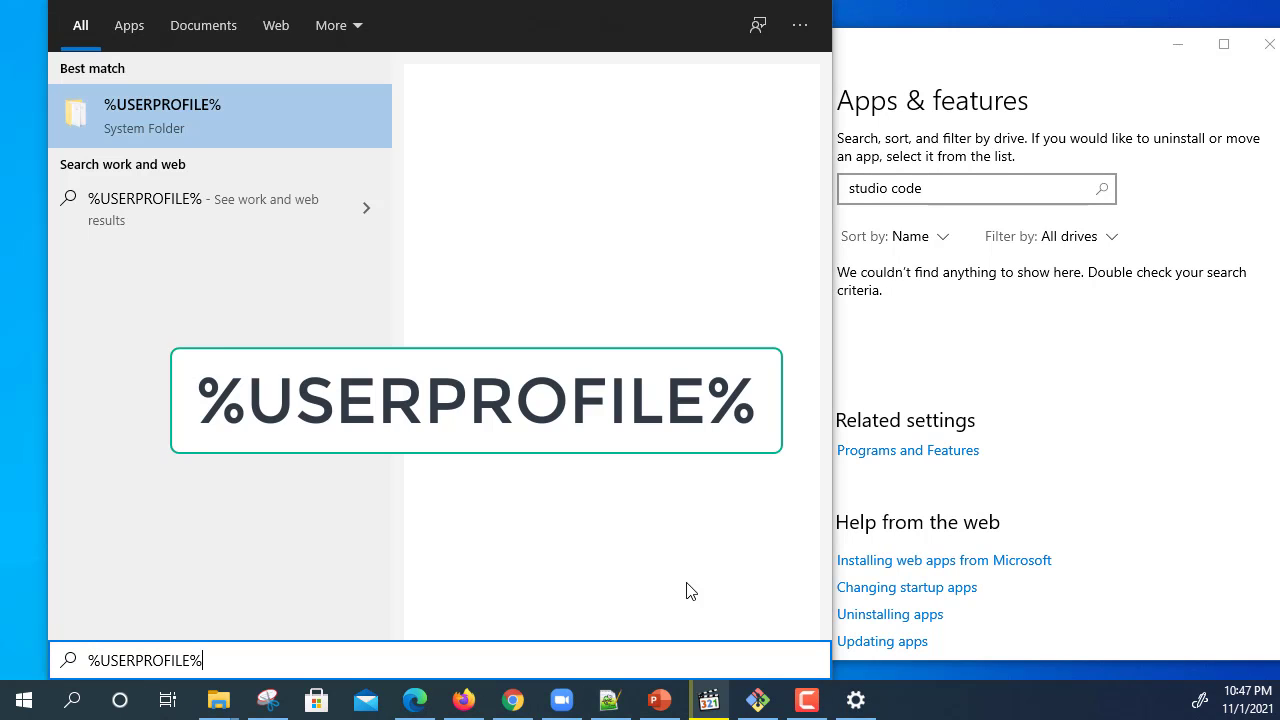
{"action": "key", "text": "enter"}
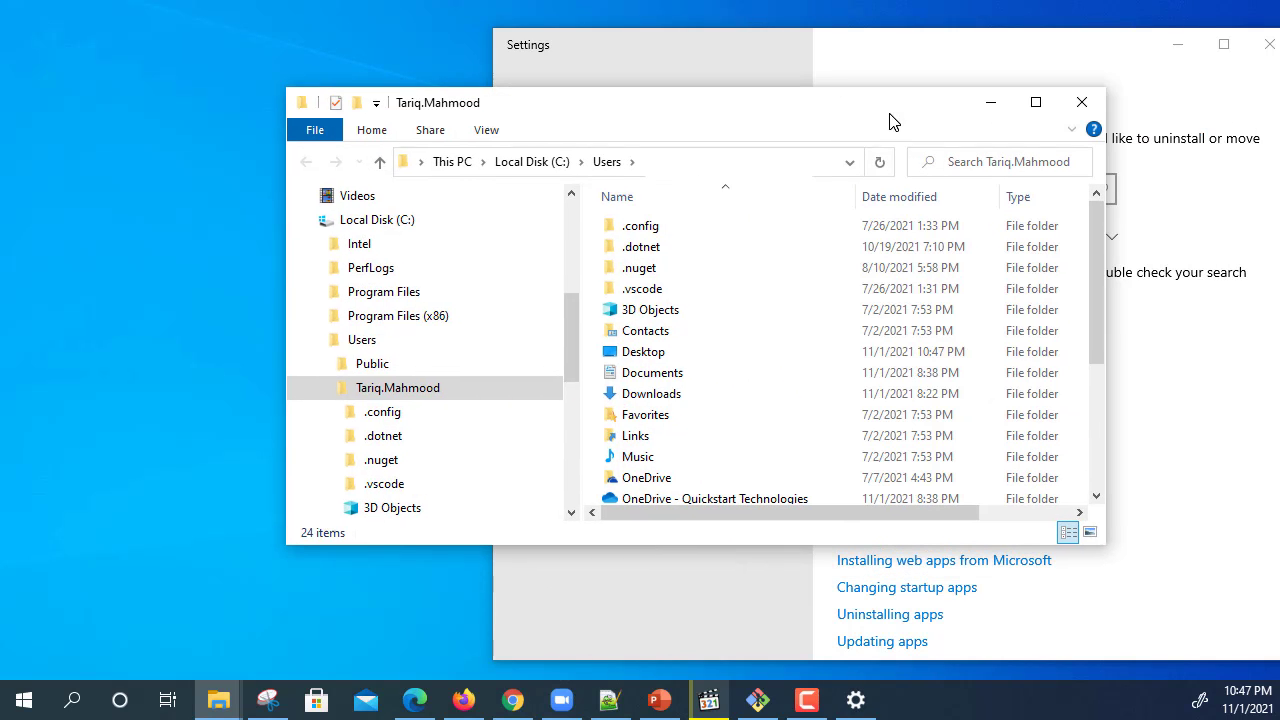
Step: Inspect the contents of the extensions folder inside .vscode and return to .vscode
{"action": "left_click", "coordinate": [384, 482]}
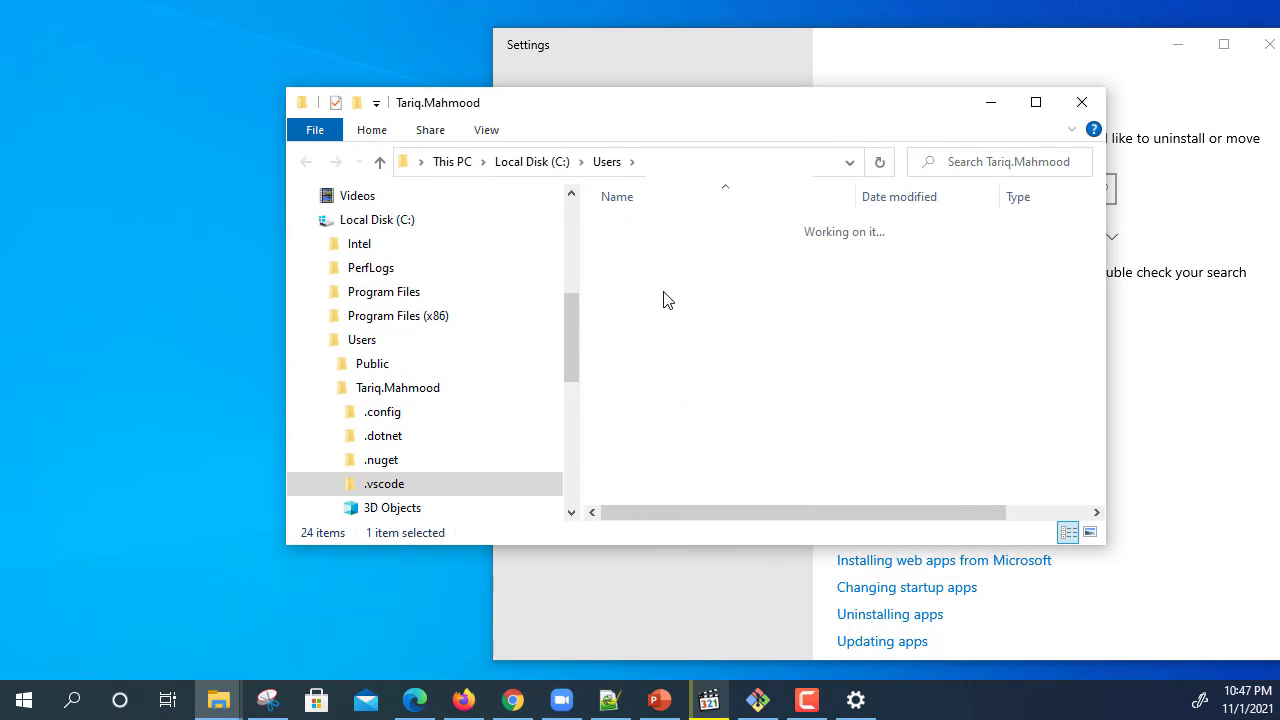
{"action": "double_click", "coordinate": [384, 482]}
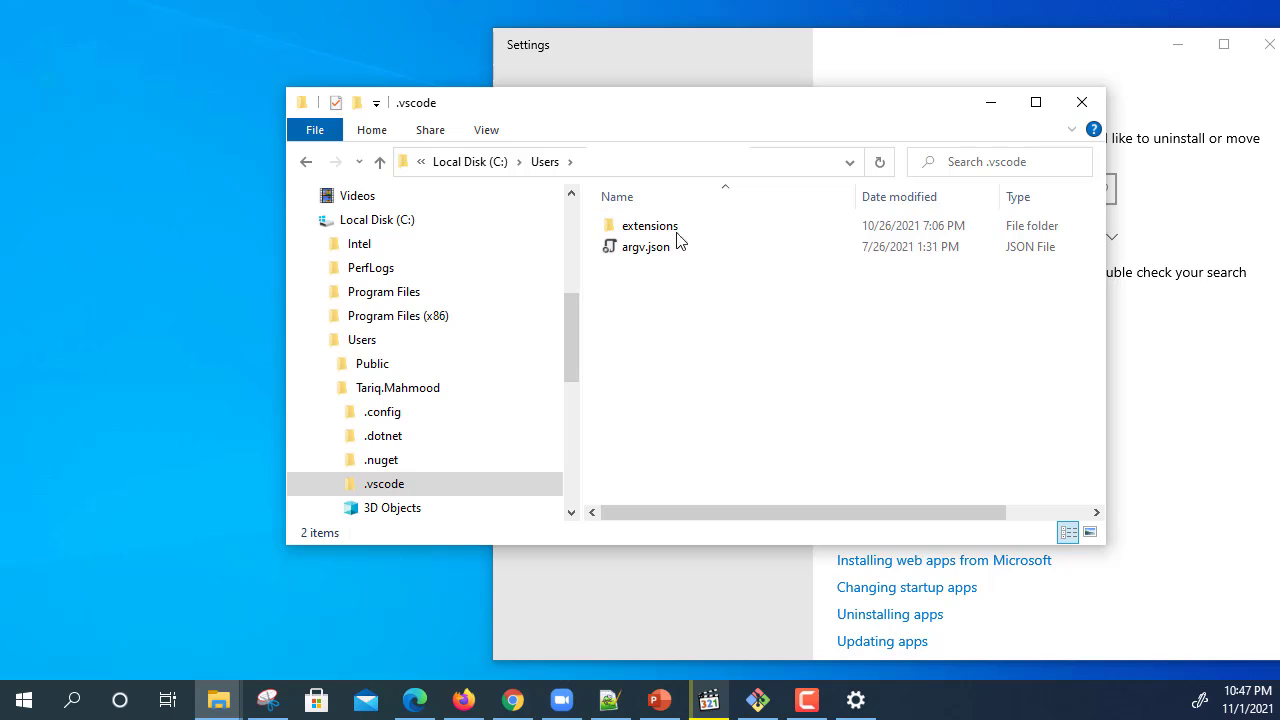
{"action": "left_click", "coordinate": [650, 224]}
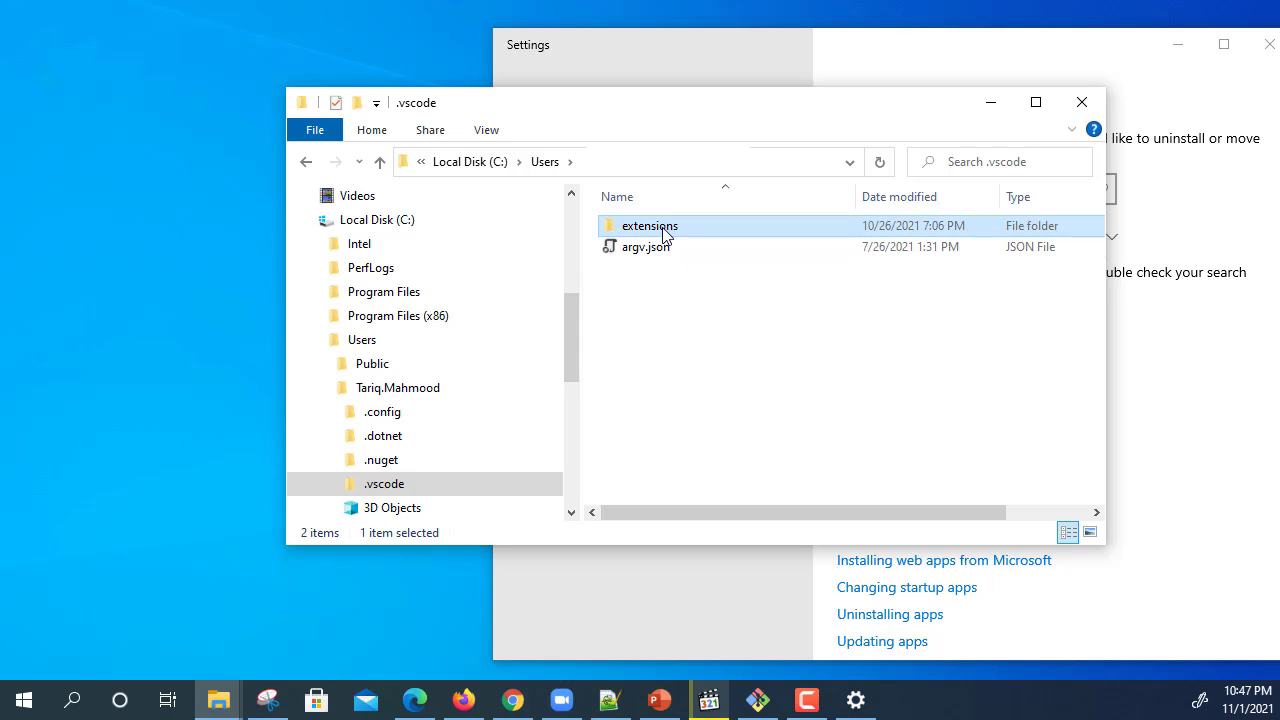
{"action": "double_click", "coordinate": [650, 224]}
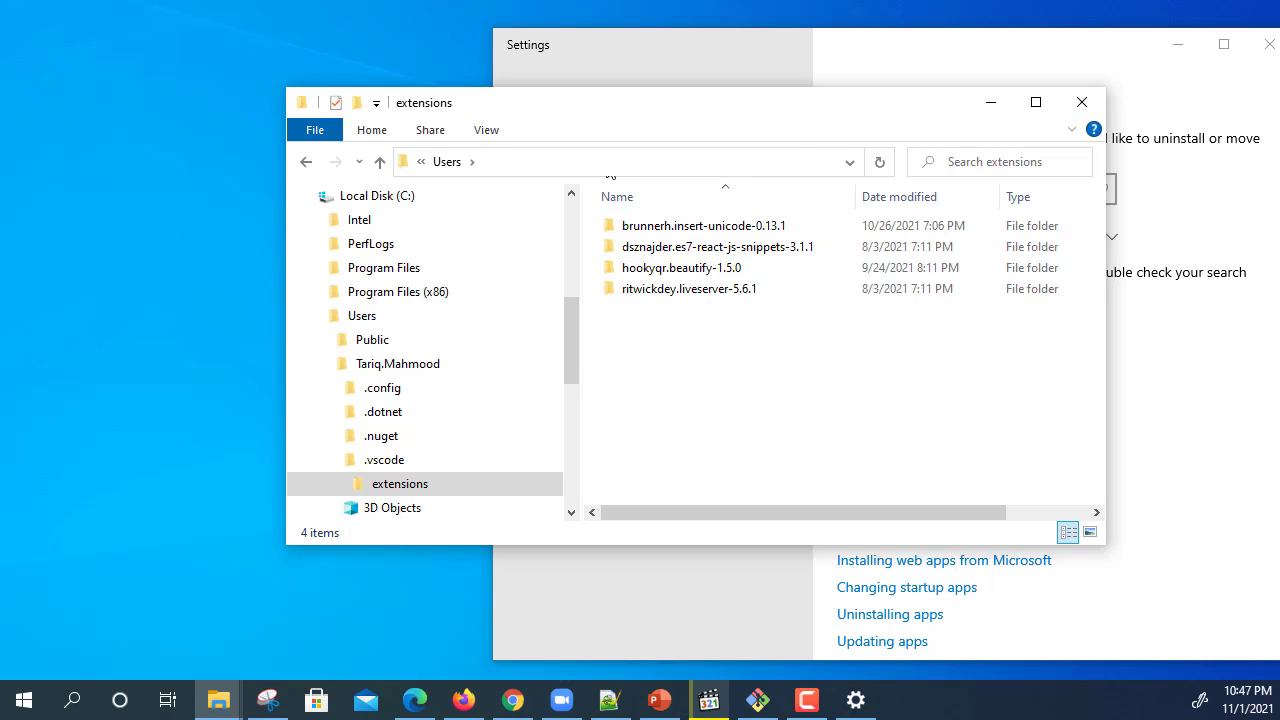
{"action": "left_click", "coordinate": [384, 458]}
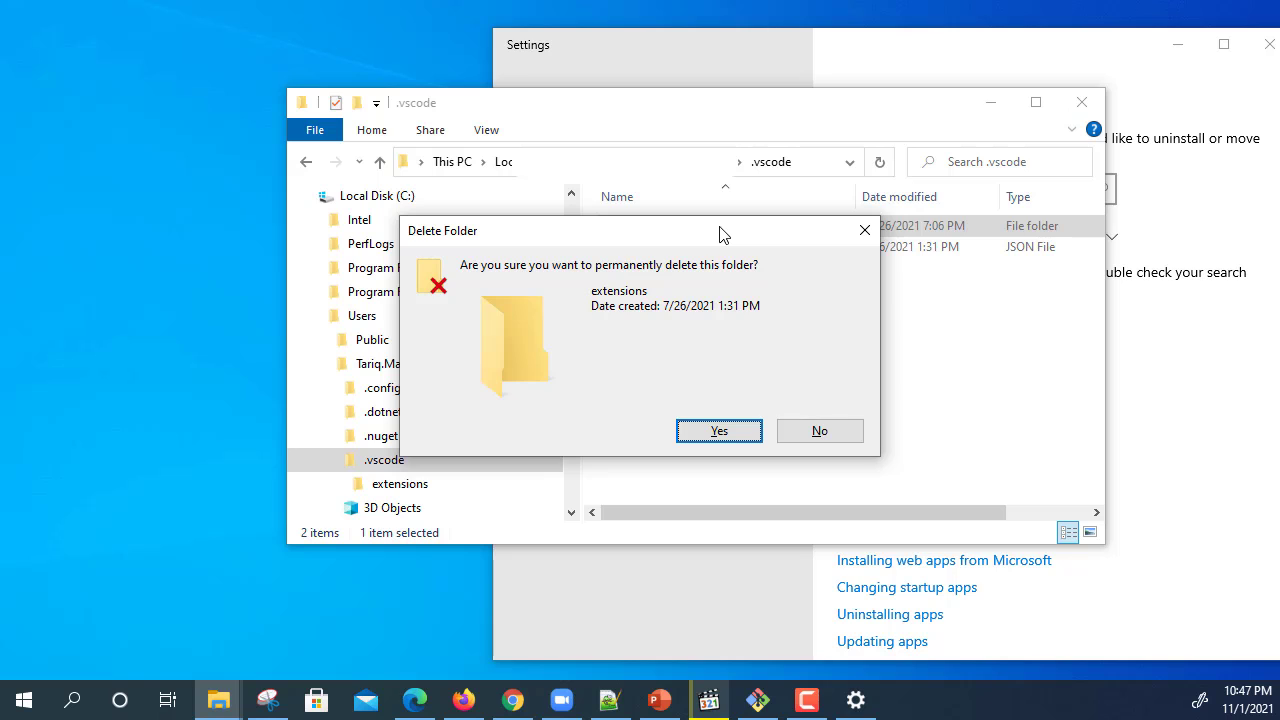
Step: Permanently delete the extensions folder, leaving only argv.json in .vscode
{"action": "left_click", "coordinate": [718, 430]}
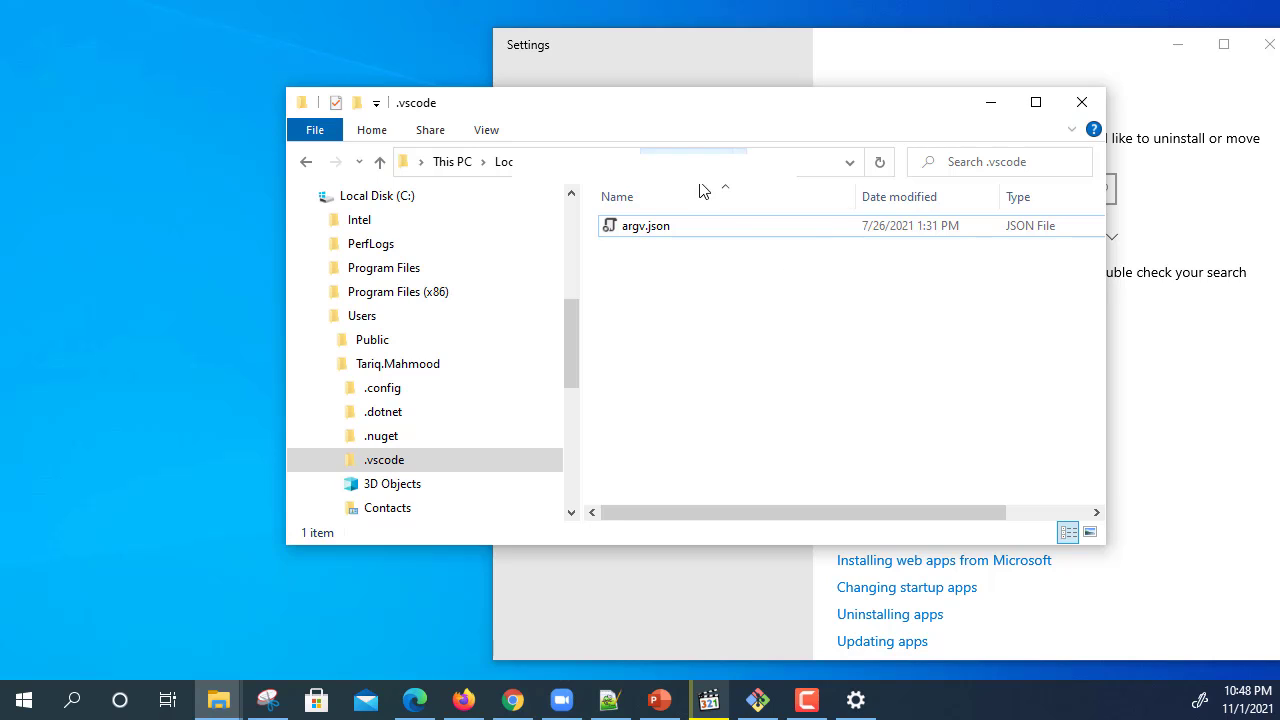
{"action": "left_click", "coordinate": [616, 196]}
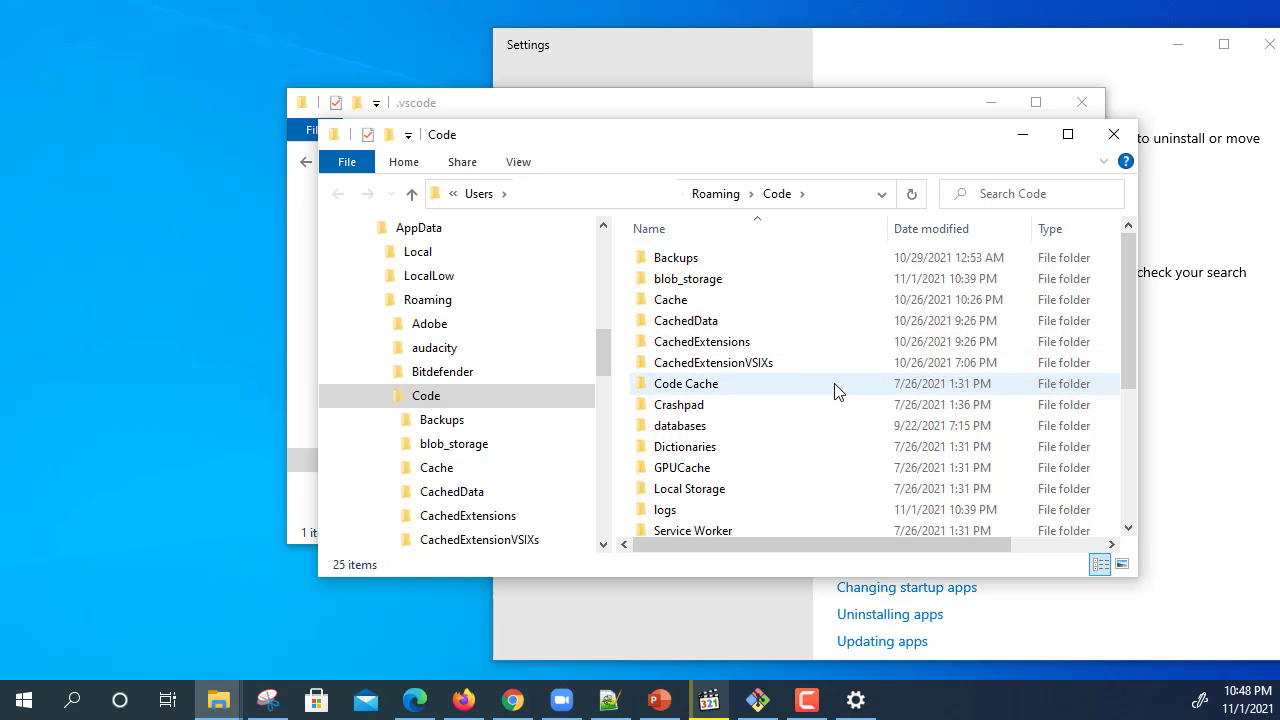
Step: Select all 25 items in AppData Roaming\Code and permanently delete them
{"action": "scroll", "scroll_direction": "down", "scroll_amount": 3}
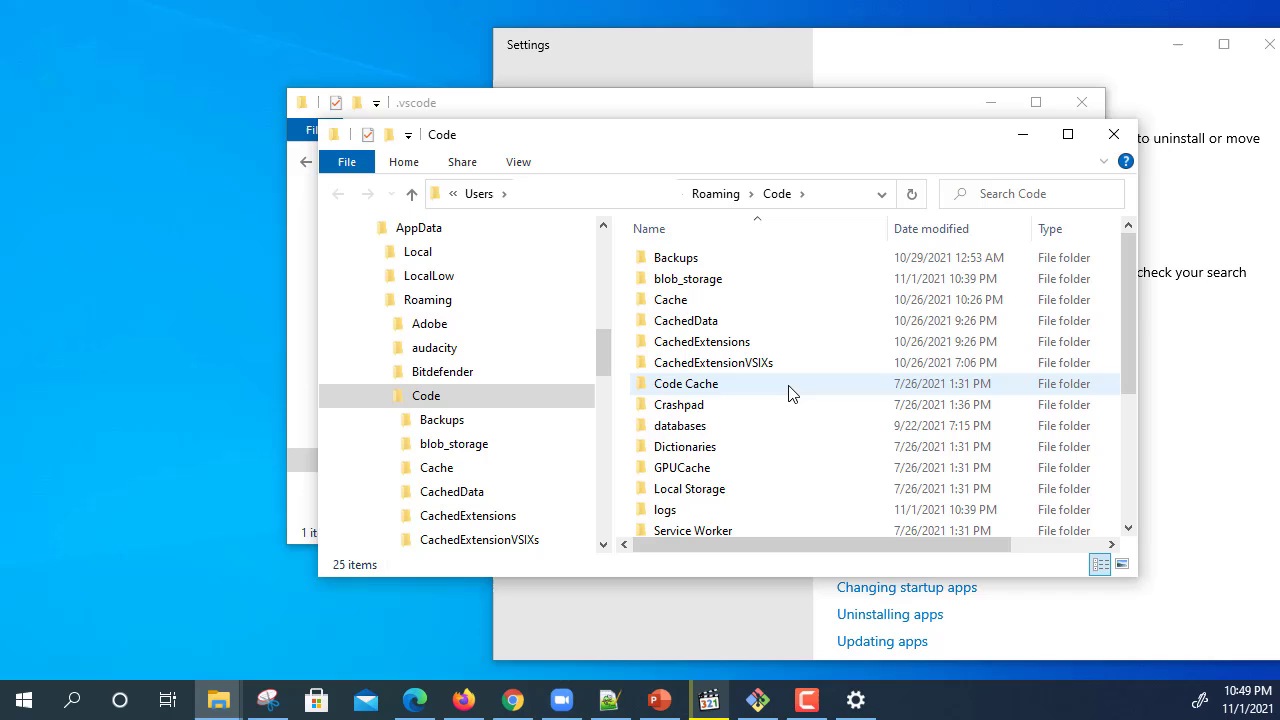
{"action": "left_click", "coordinate": [686, 384]}
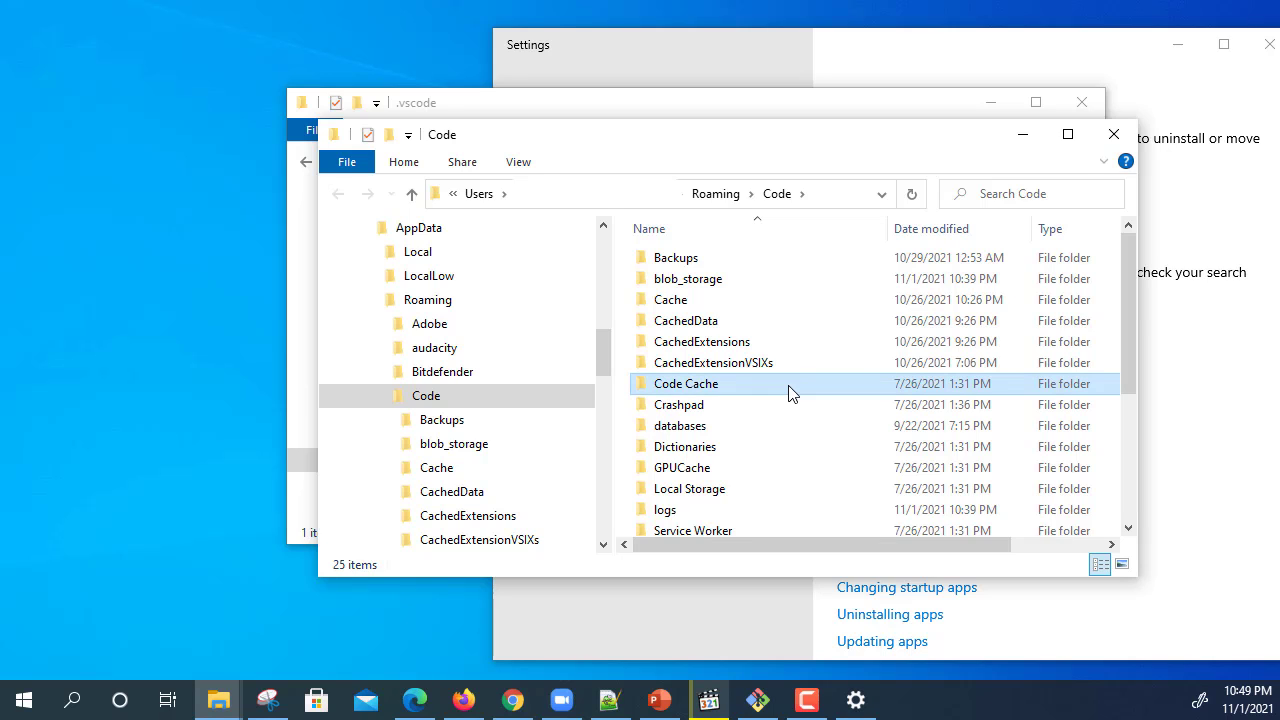
{"action": "key", "text": "ctrl+a"}
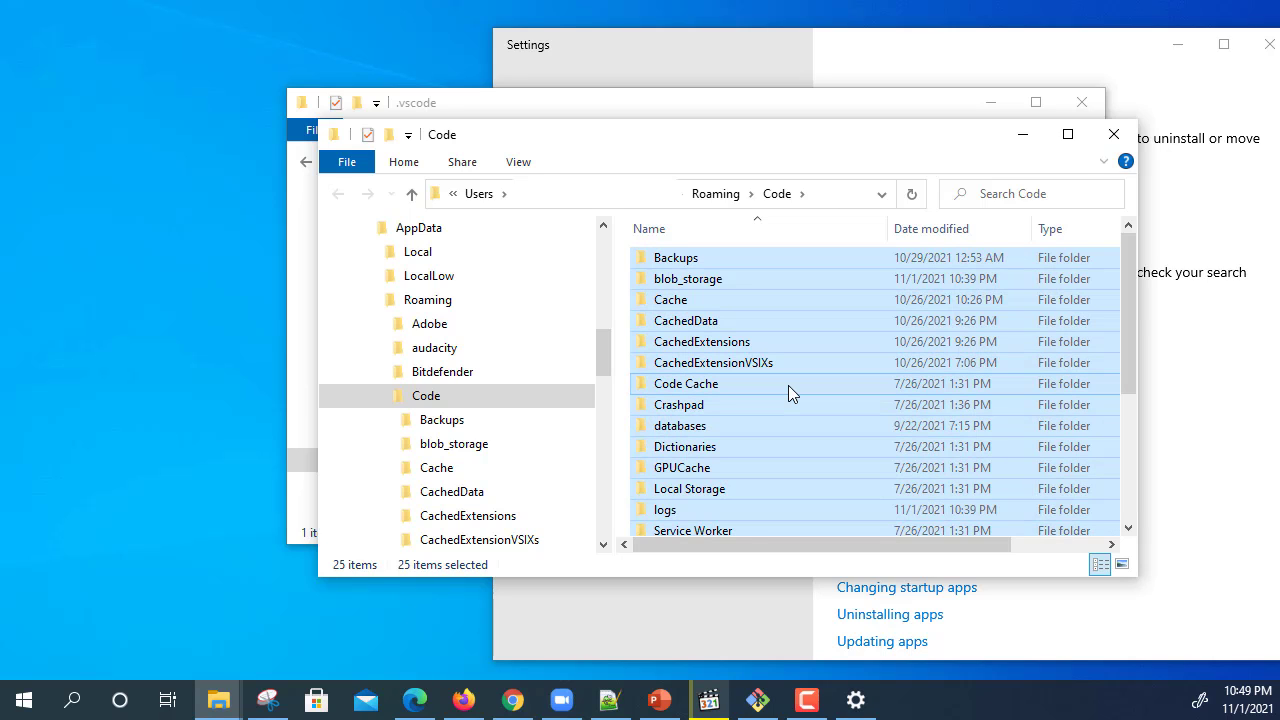
{"action": "key", "text": "Delete"}
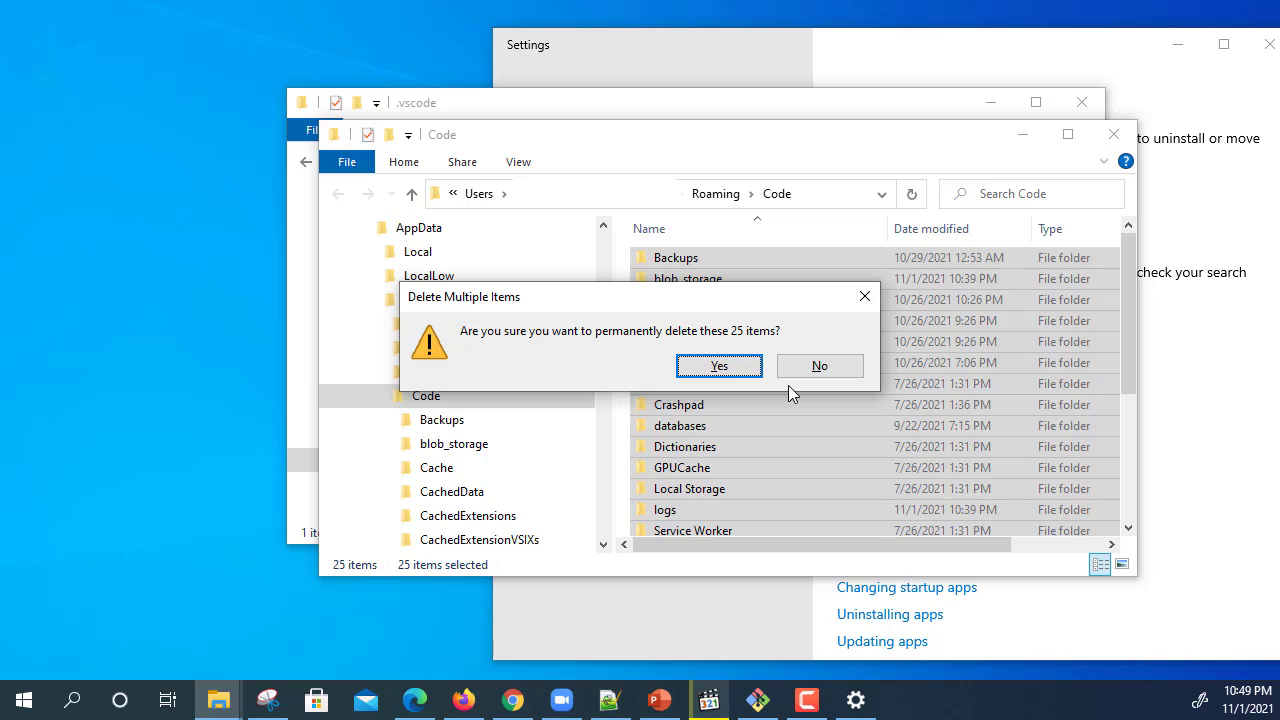
{"action": "left_click", "coordinate": [718, 364]}
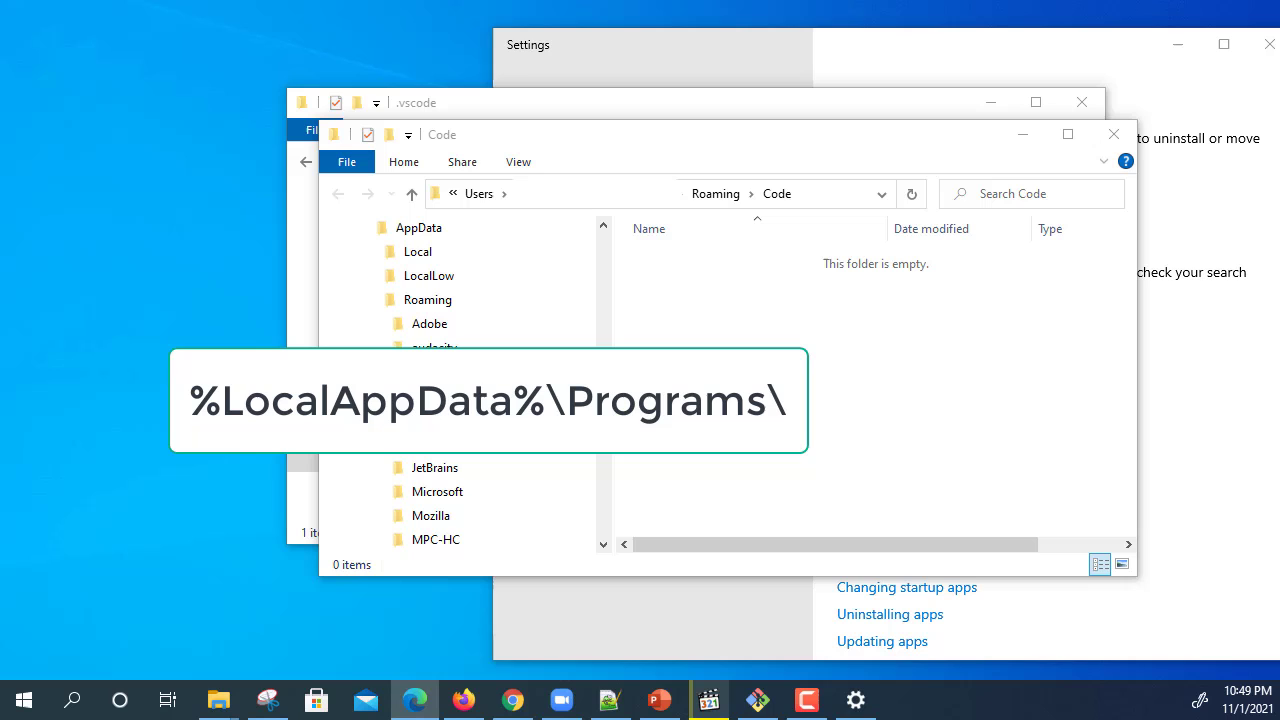
{"action": "mouse_move", "coordinate": [270, 576]}
{"action": "type", "text": "%LocalAppData%\\Programs\\Microsoft VS Code"}
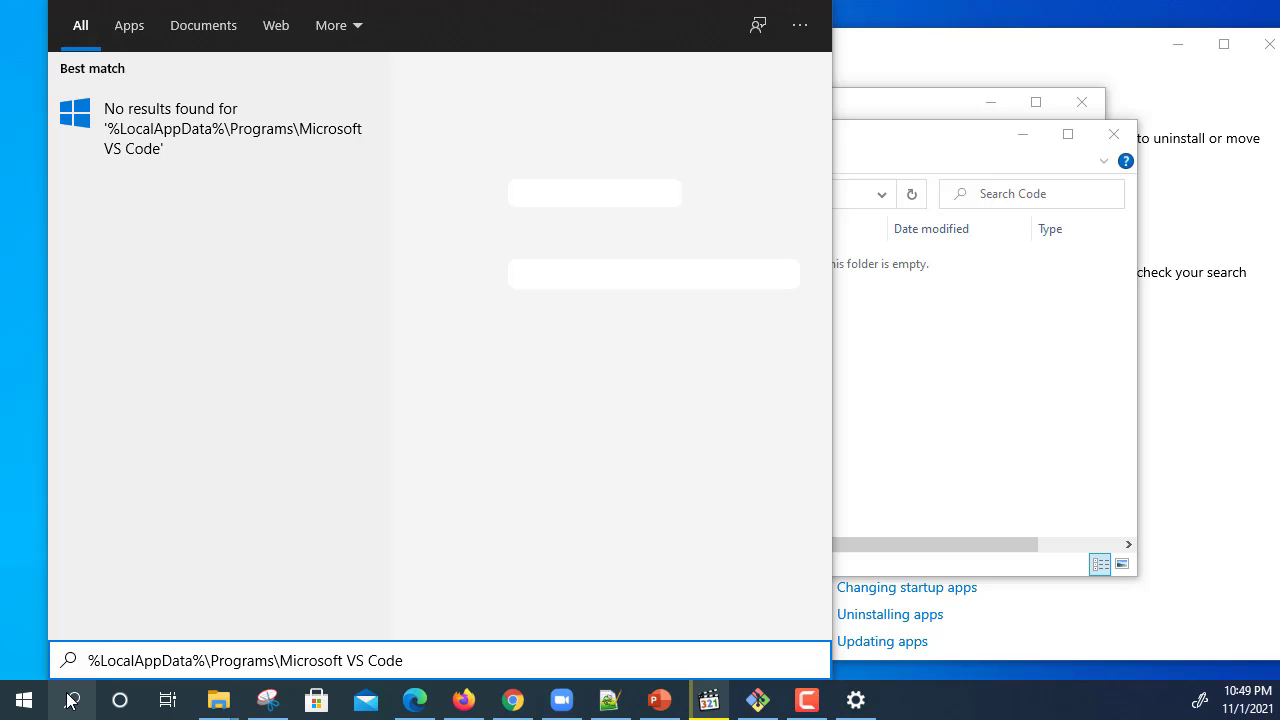
Step: Shorten the search path to %LocalAppData%\Programs\ and confirm no VS Code folder remains
{"action": "key", "text": "Backspace"}
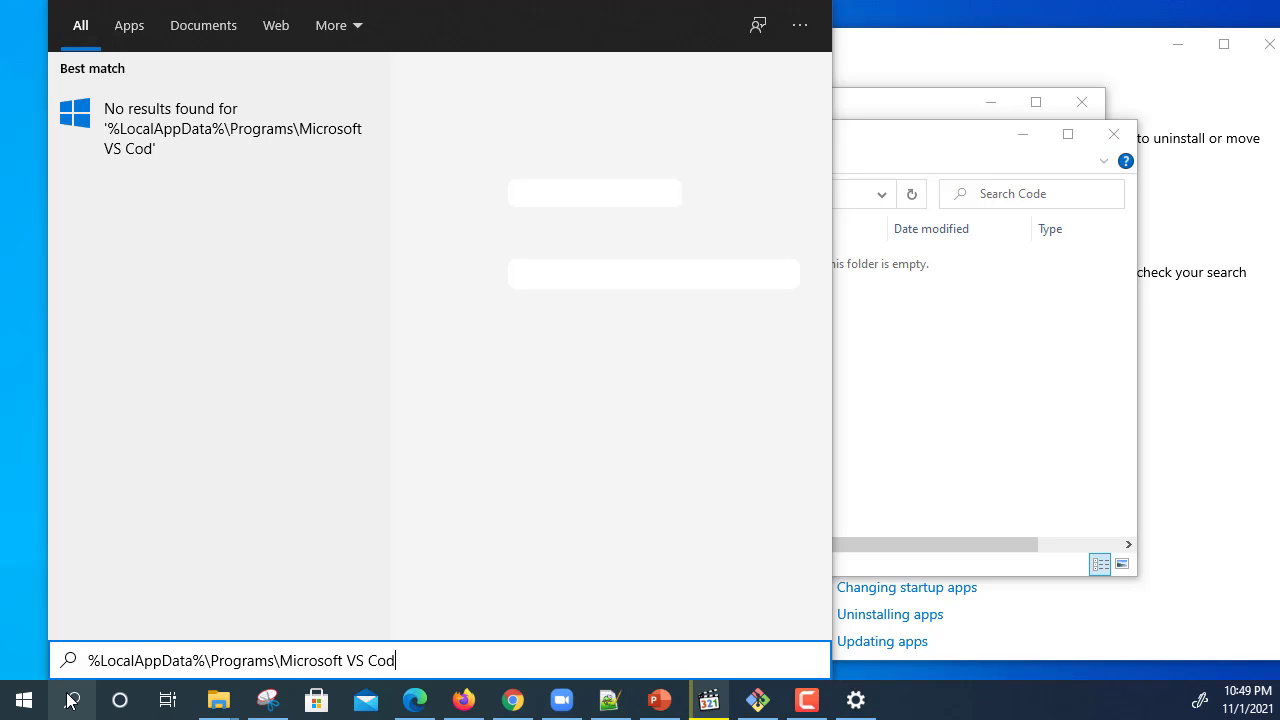
{"action": "key", "text": "Backspace"}
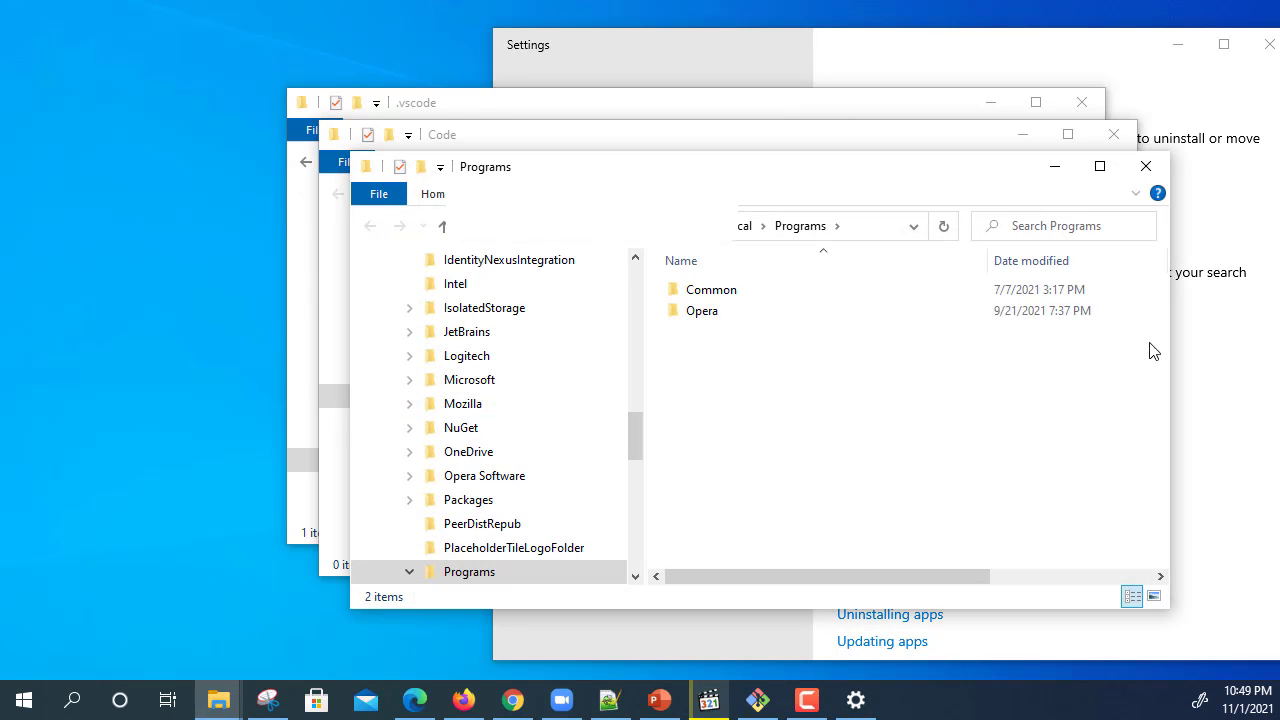
{"action": "mouse_move", "coordinate": [836, 344]}
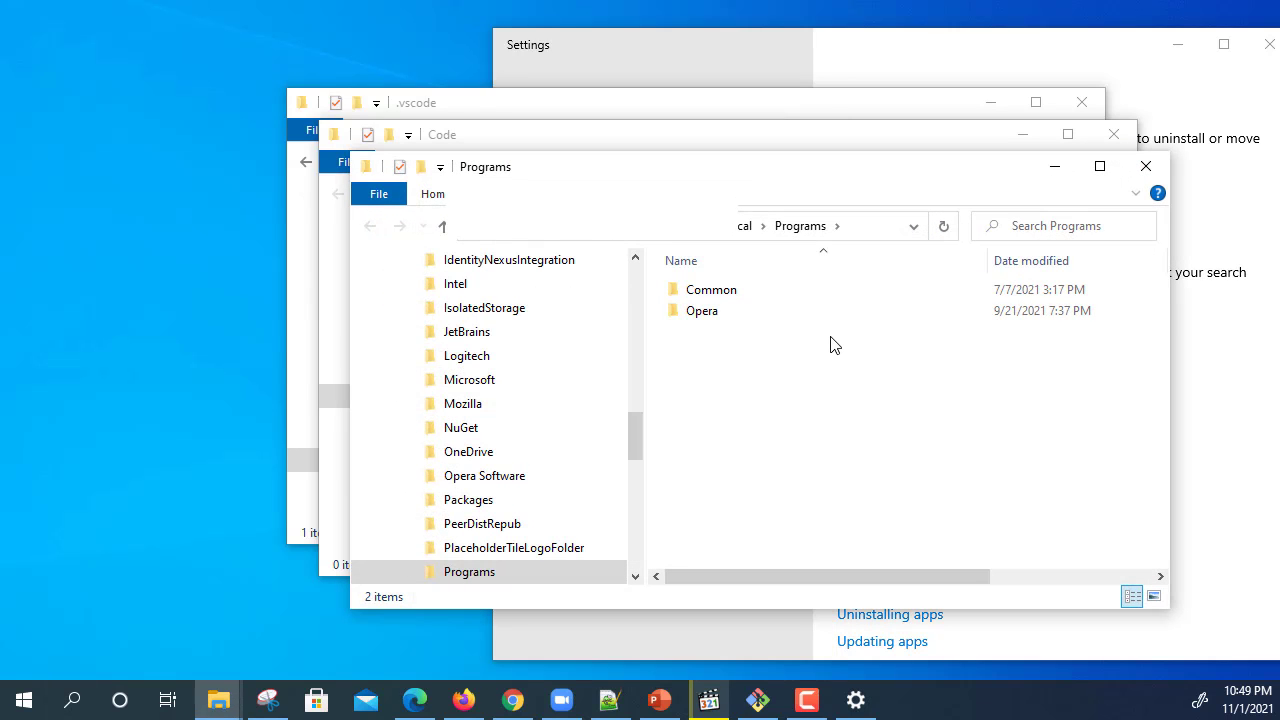